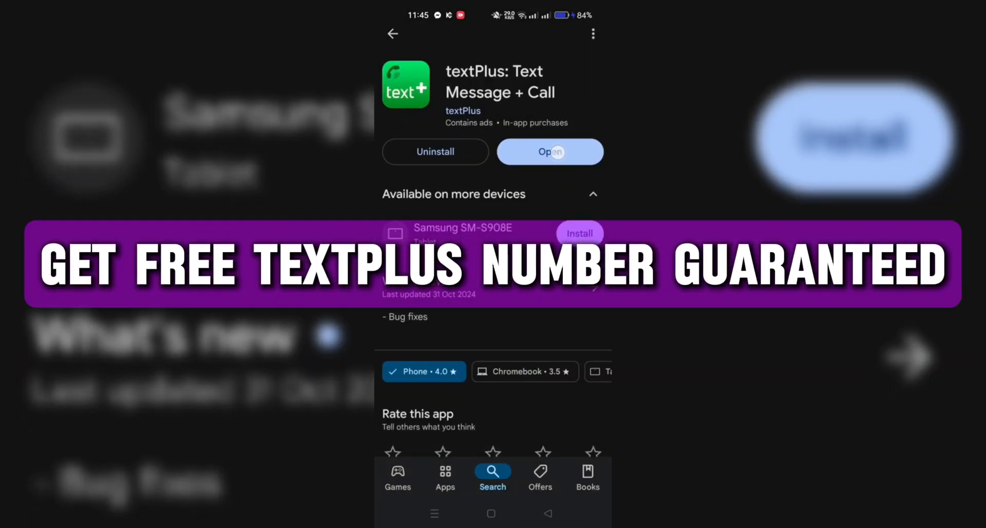
Launch textPlus from its Play Store page, reach Create an account, then return to the home screen.
scroll("down", 3)
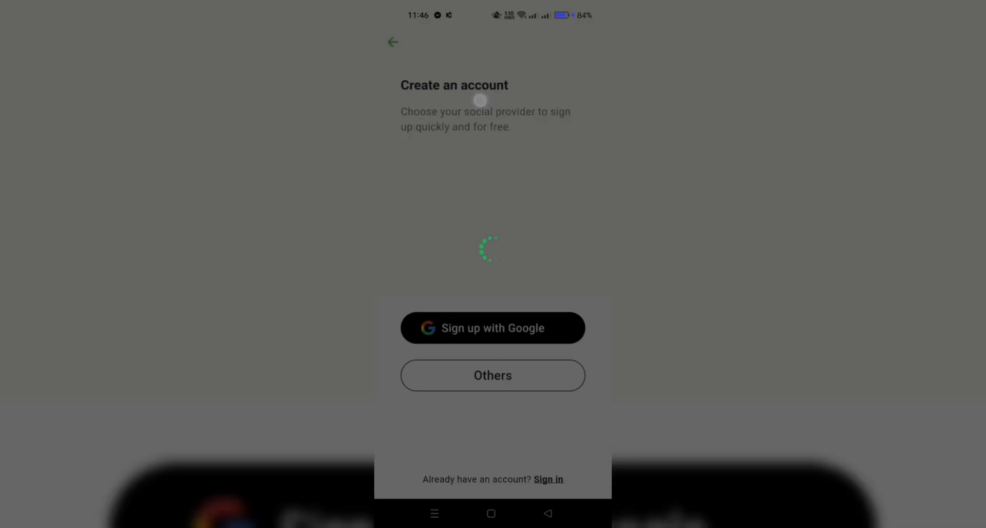
left_click(492, 328)
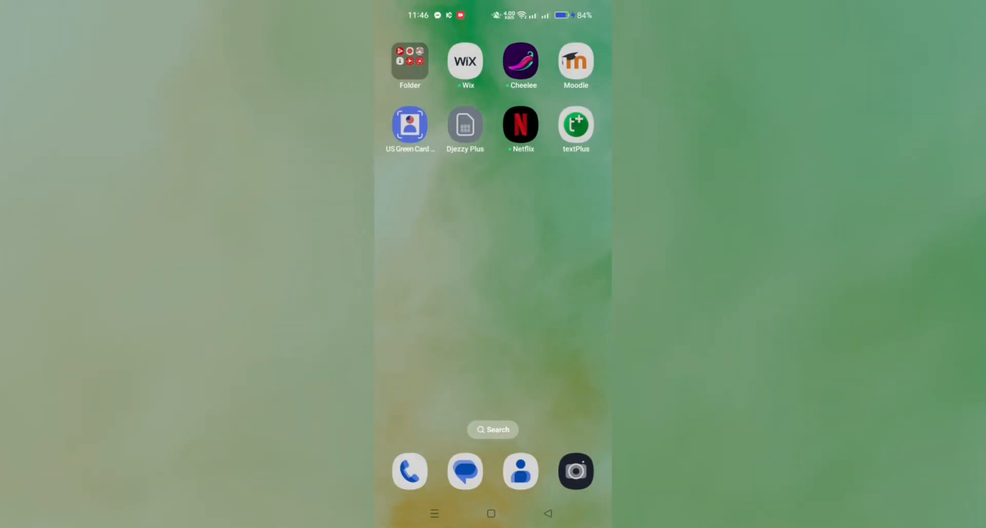
Launch NextPlus from the next home screen page, which shows a 'We're Sorry' unsupported-region message.
scroll("left", 3)
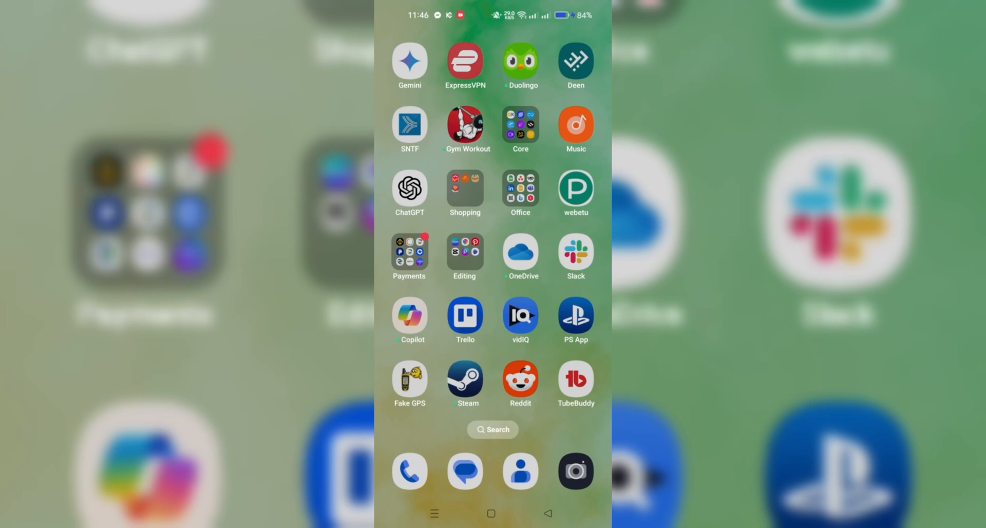
left_click(464, 61)
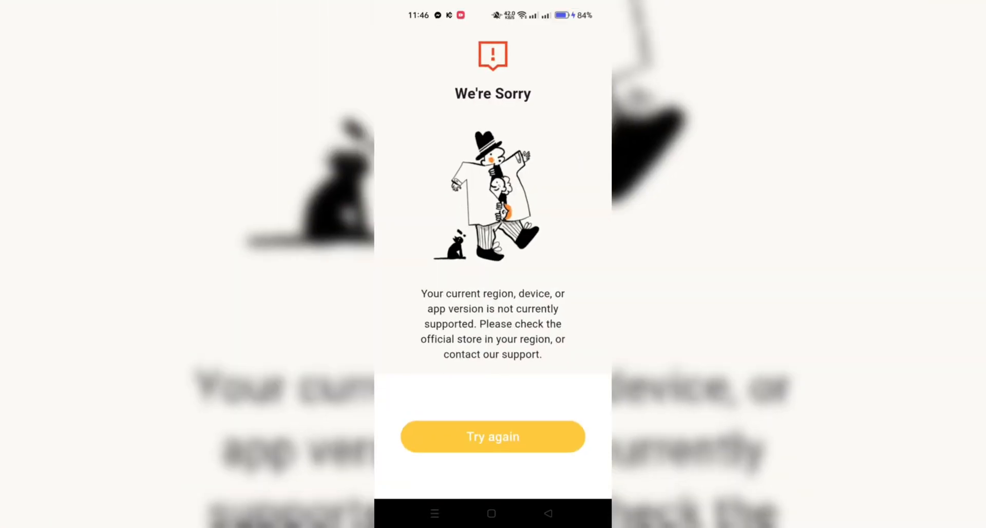
Dismiss the 'We're Sorry' message and return to the textPlus Play Store listing with Uninstall and Open.
left_click(492, 436)
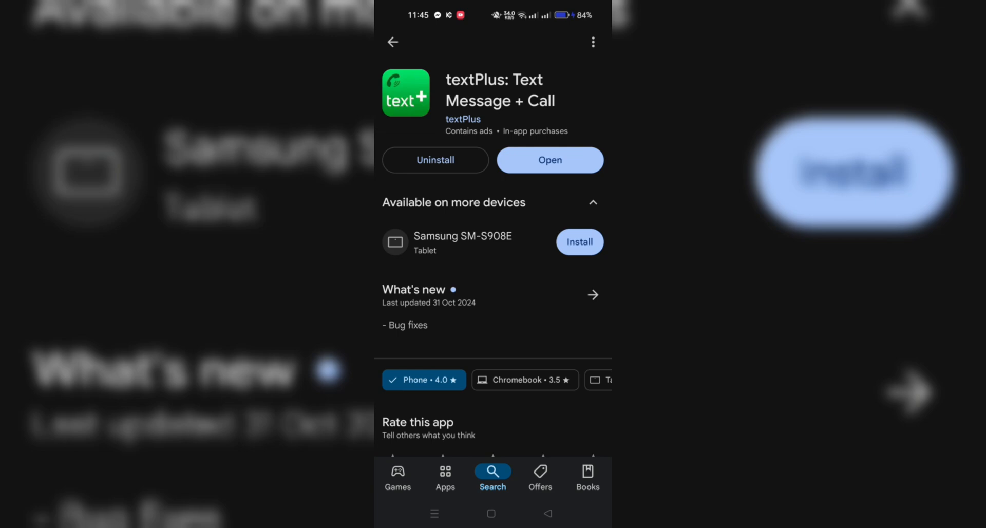
left_click(549, 159)
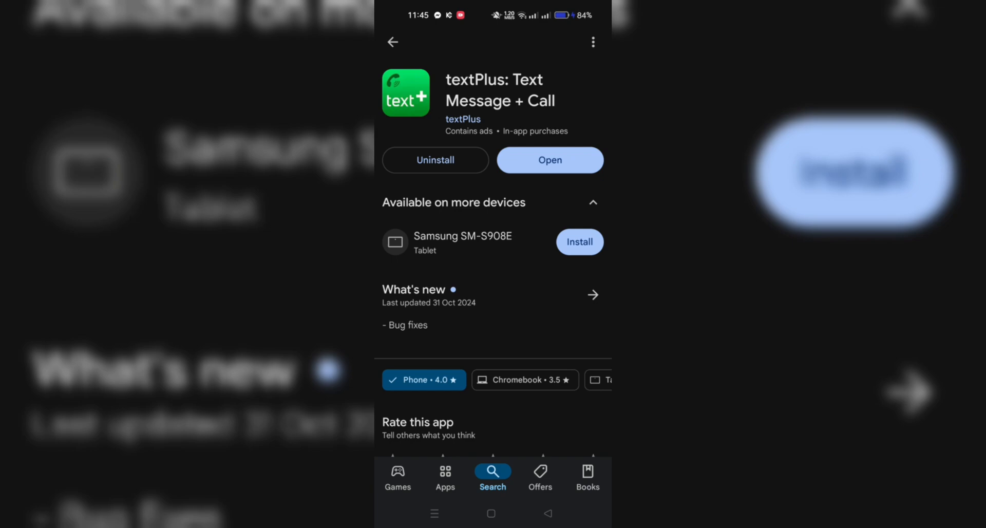
scroll("down", 3)
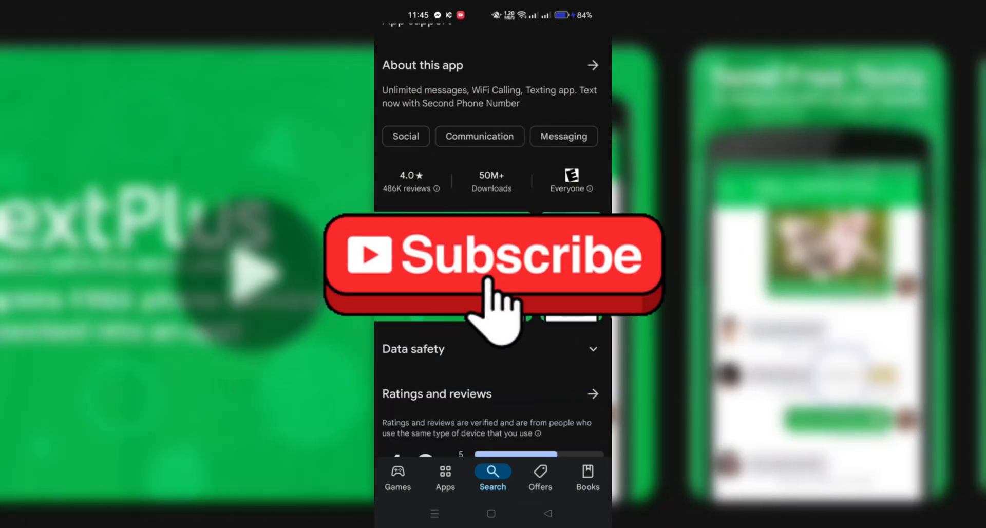